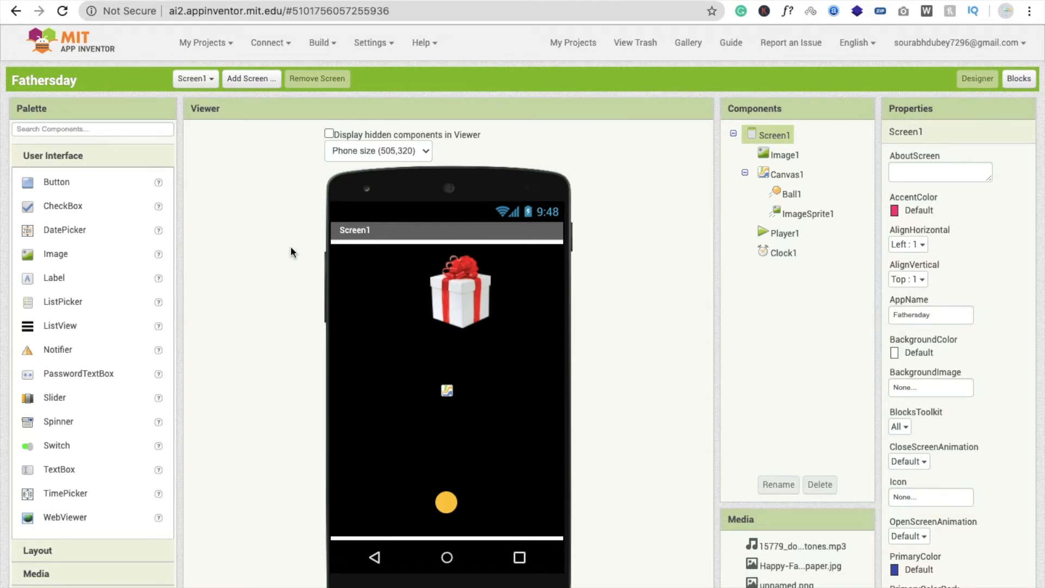
Add TextToSpeech1 from the Media palette and switch to the Blocks editor
scroll("down", 3)
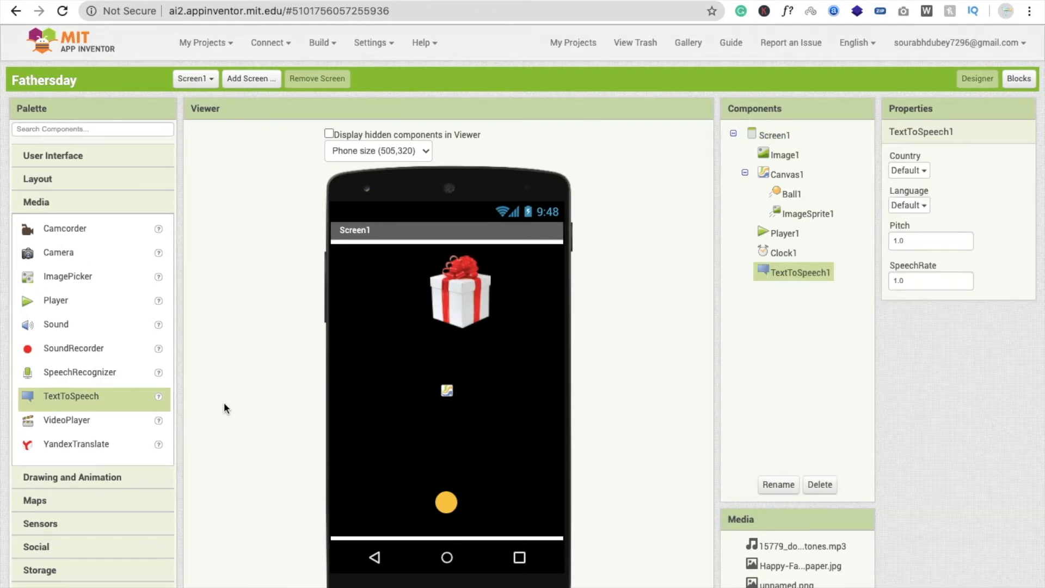
left_click(1019, 78)
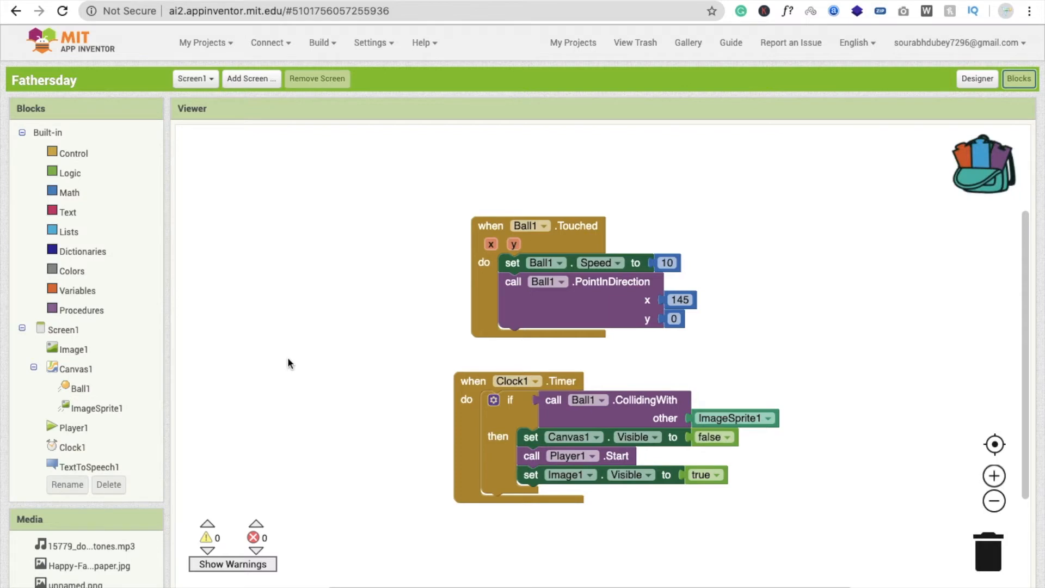
Replace Player1.Start in the Clock1.Timer then-branch with a call to TextToSpeech1.Speak
left_click(90, 445)
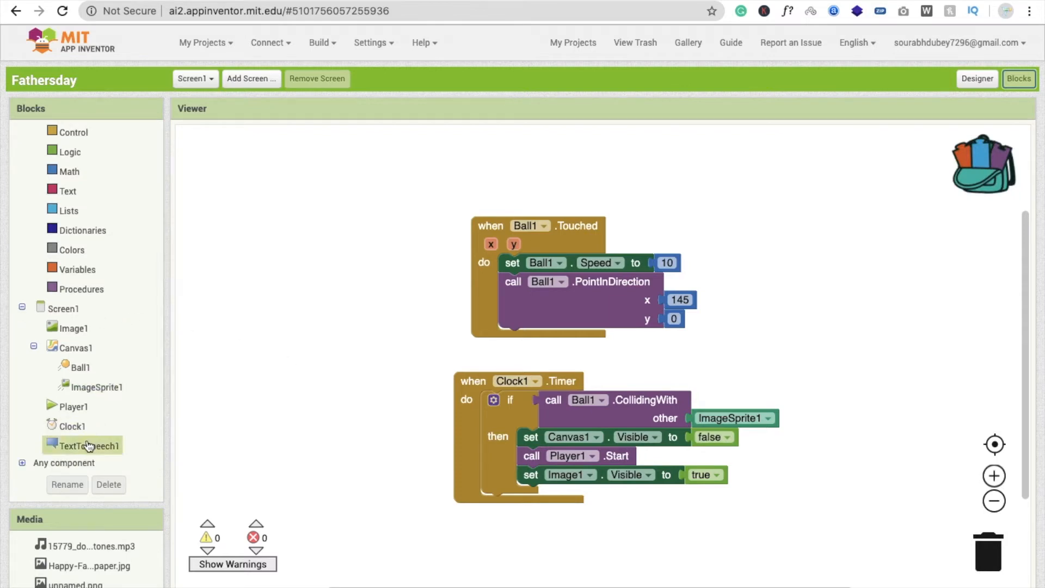
left_click(88, 445)
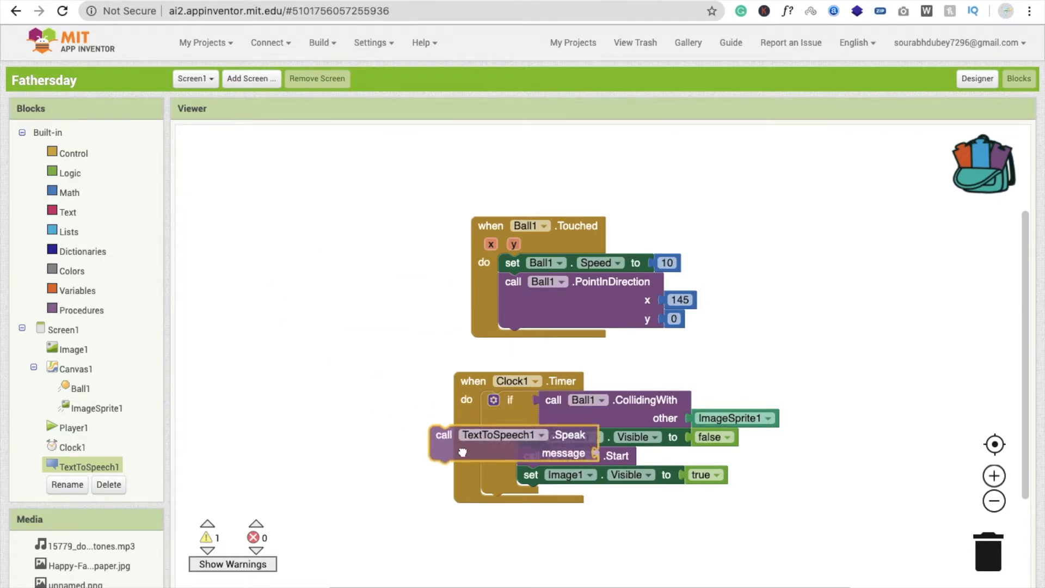
left_click_drag(443, 434, 533, 496)
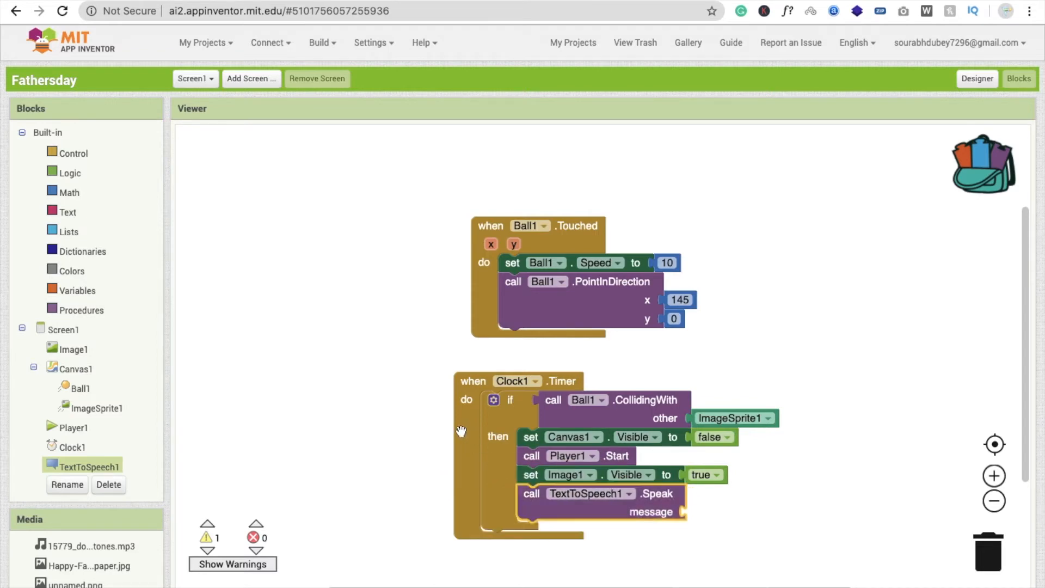
left_click_drag(474, 381, 432, 350)
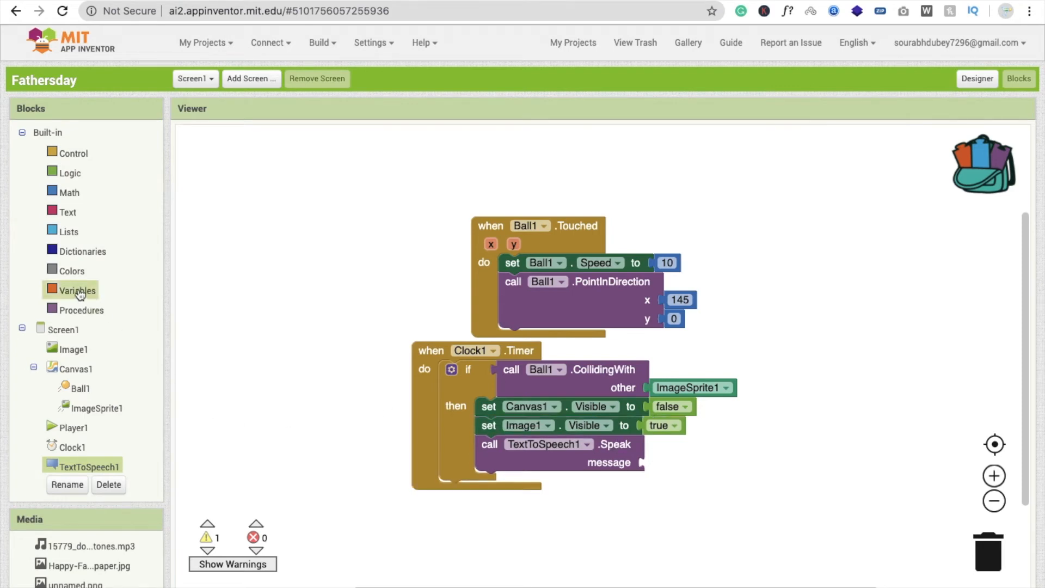
Attach a Text block reading "Happy father's day" as the Speak message
left_click(68, 211)
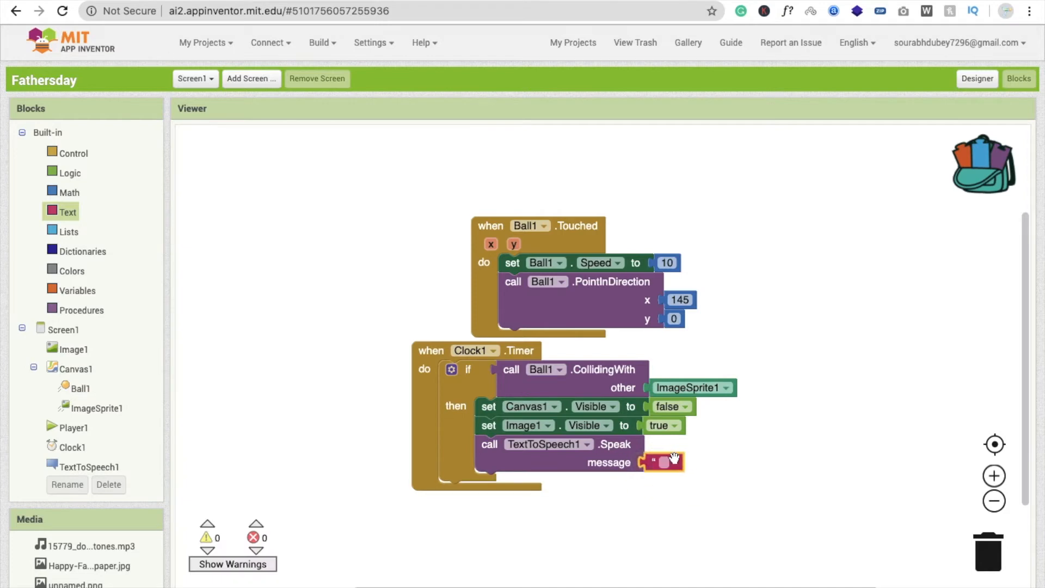
type("H")
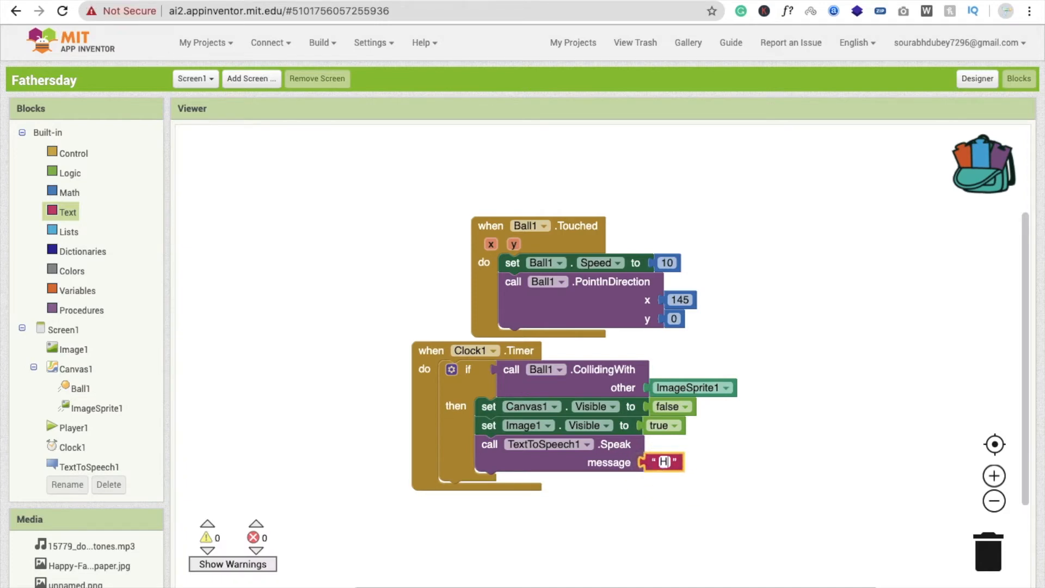
type("Happy fathe")
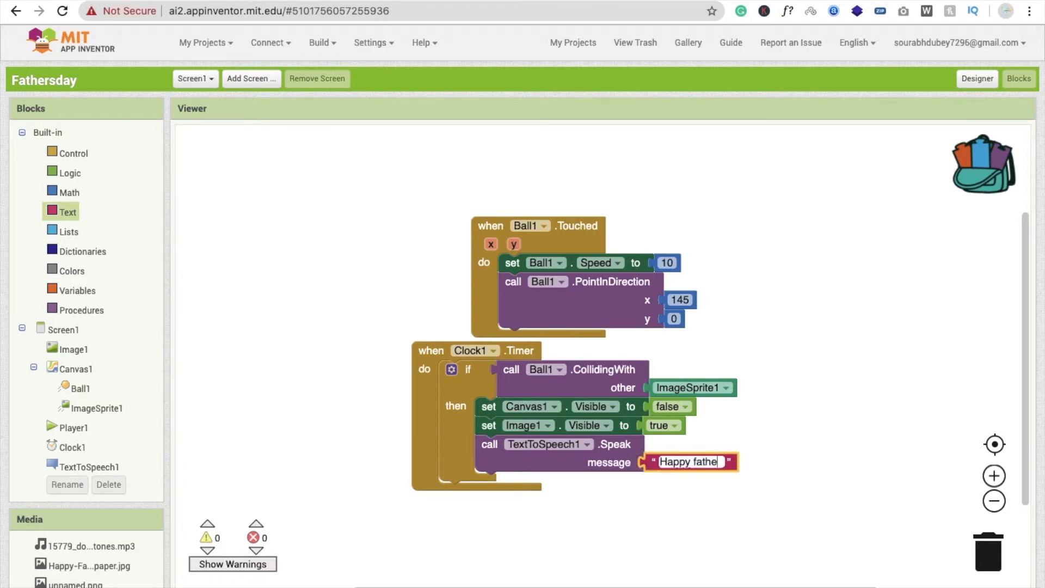
type("r's day")
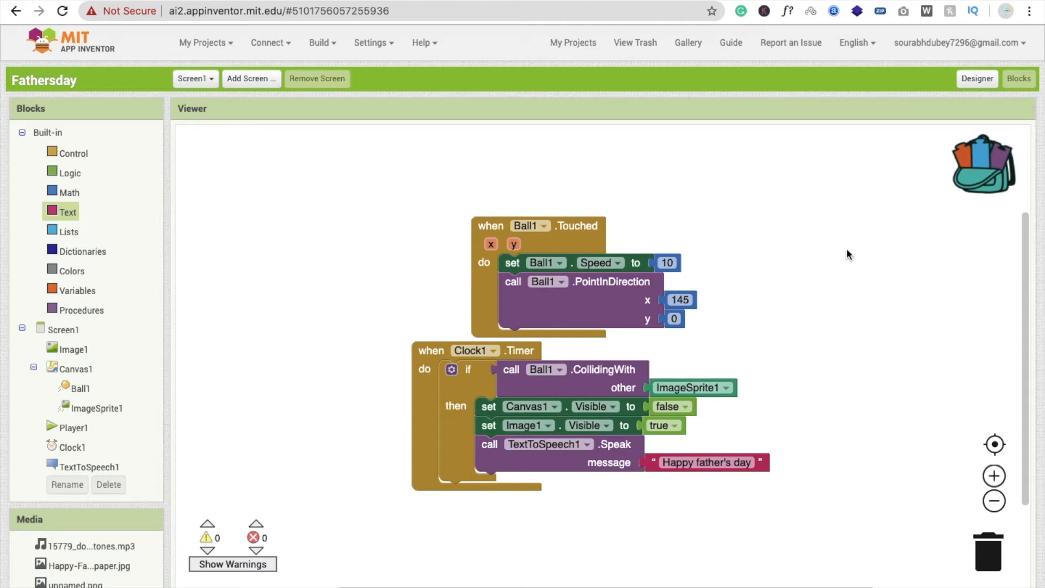
Add TextBox1 beneath the canvas in the designer and choose its background colour
left_click(976, 79)
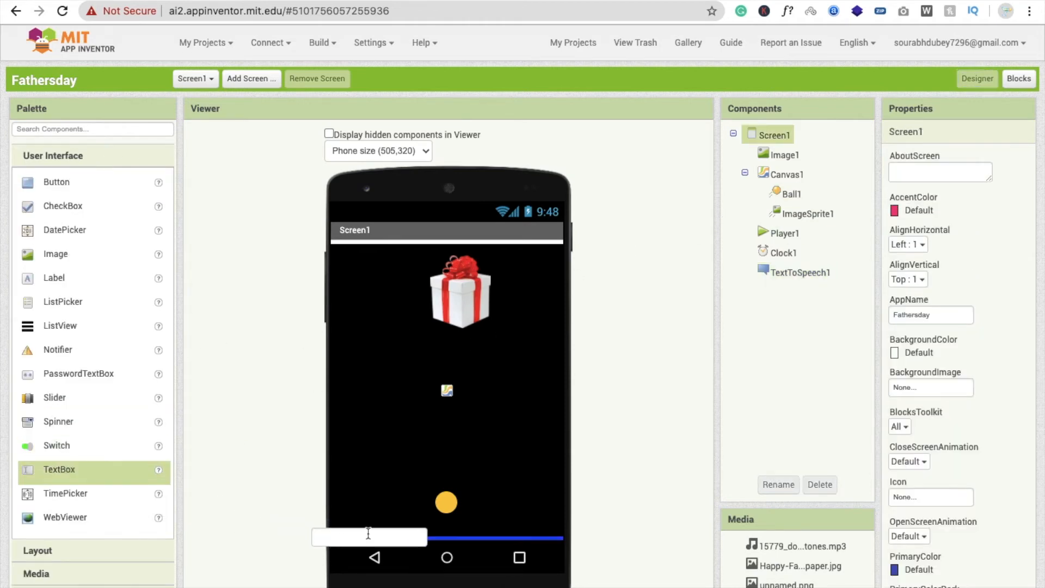
left_click(369, 536)
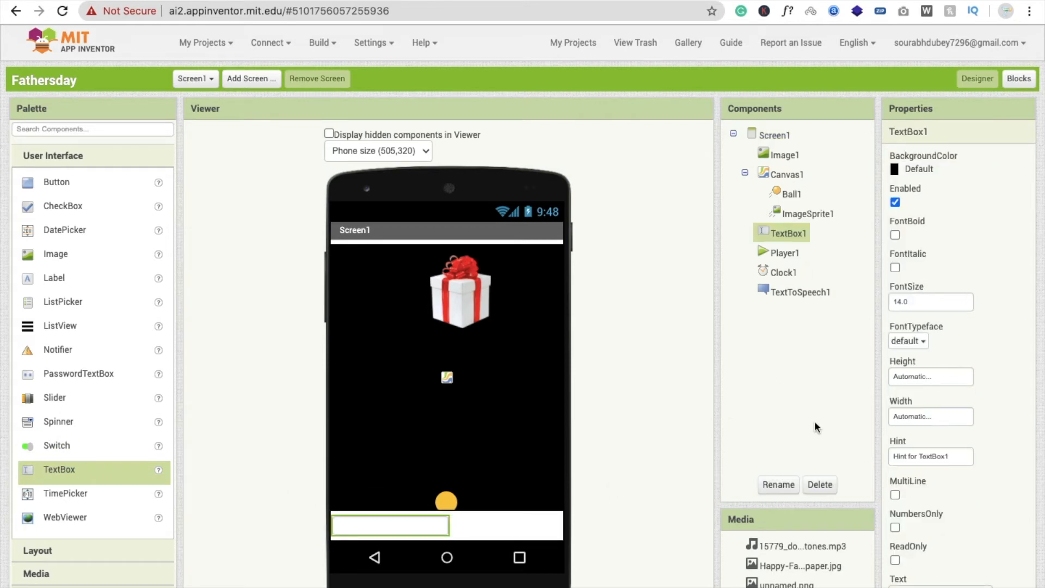
scroll("down", 3)
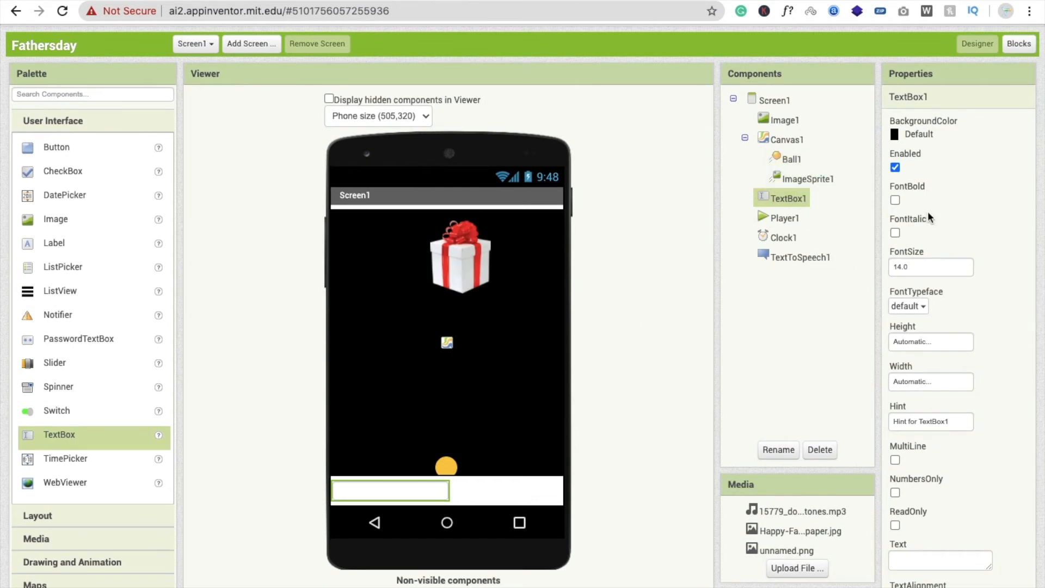
left_click(920, 134)
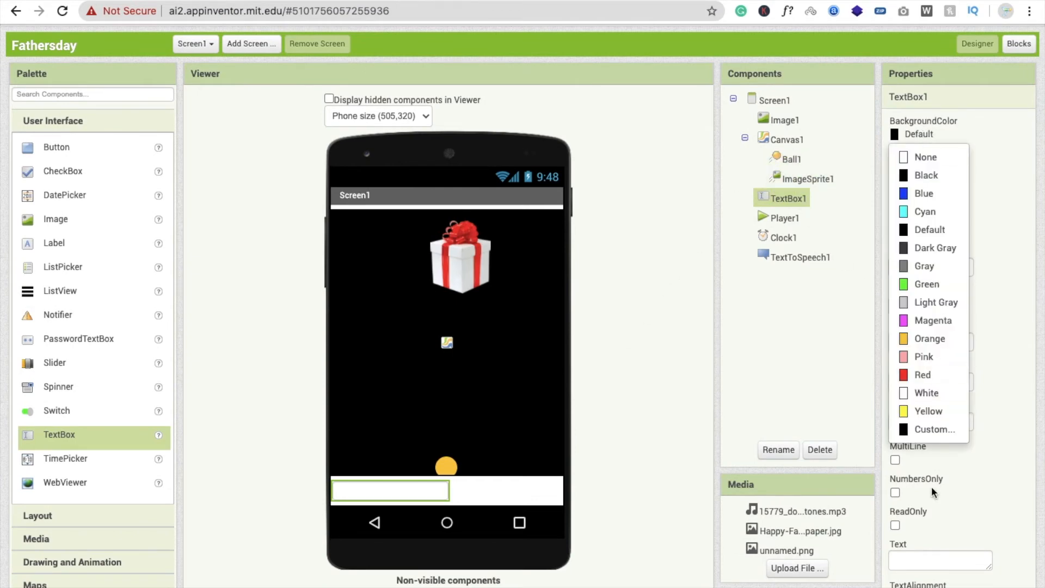
left_click(925, 174)
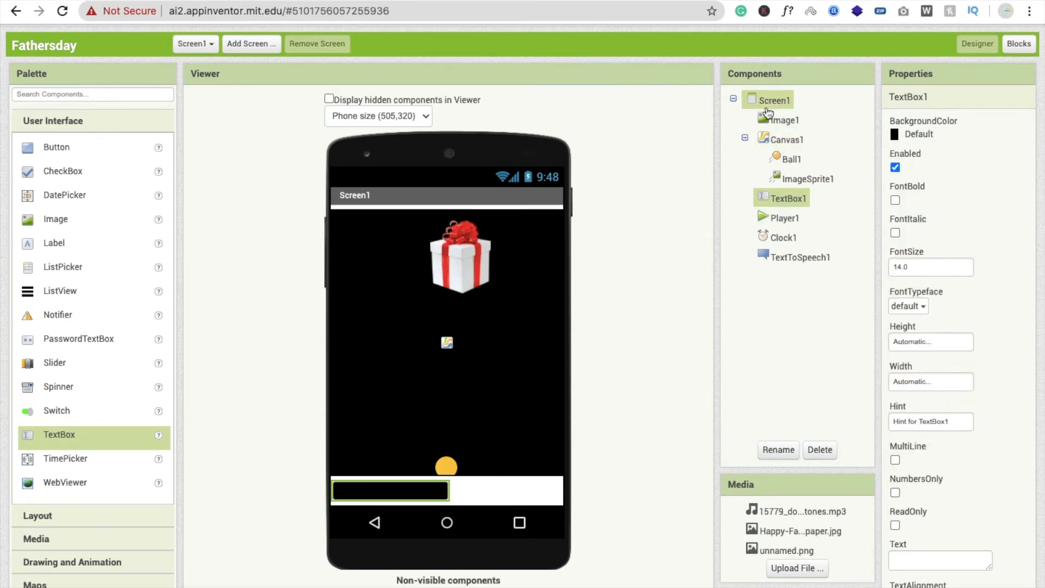
Set Screen1's BackgroundColor to Black and adjust TextBox1's properties
left_click(775, 99)
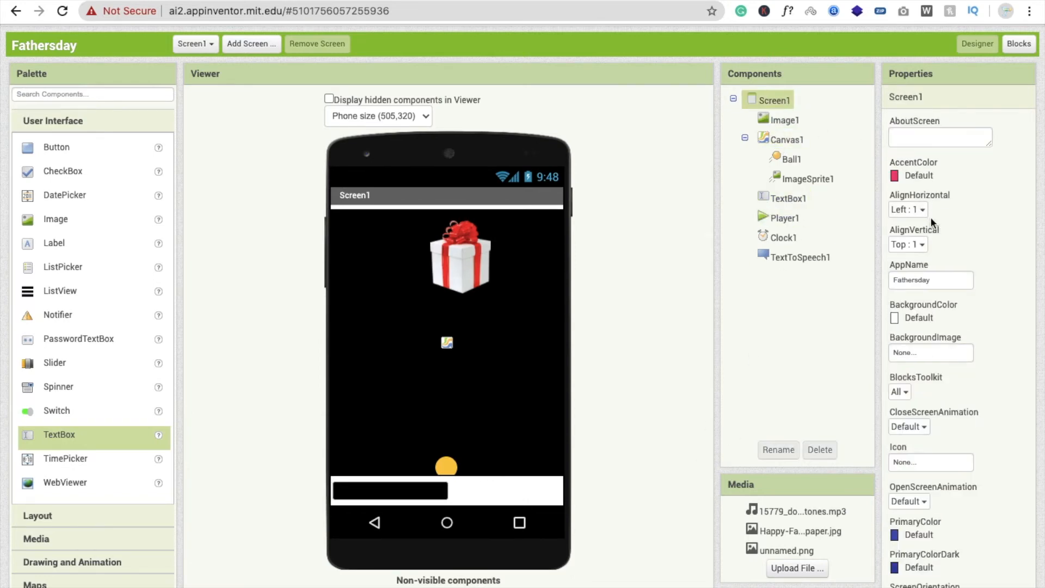
left_click(913, 175)
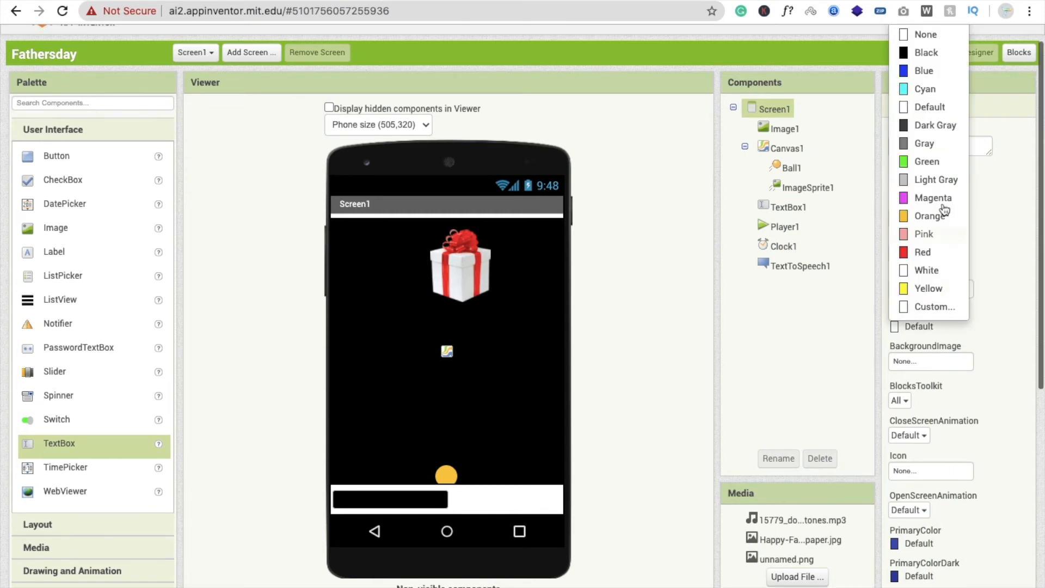
left_click(925, 52)
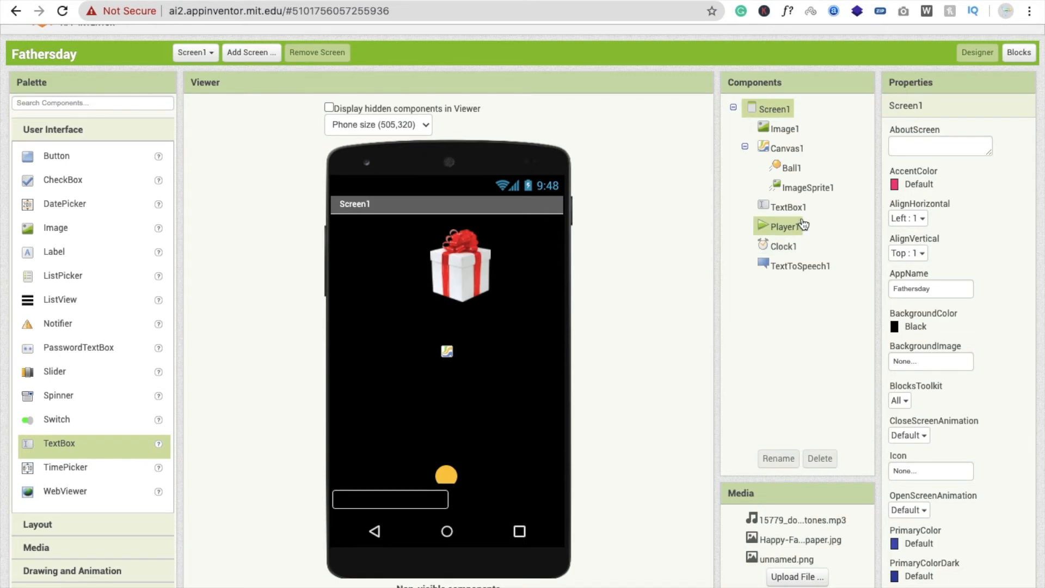
left_click(789, 207)
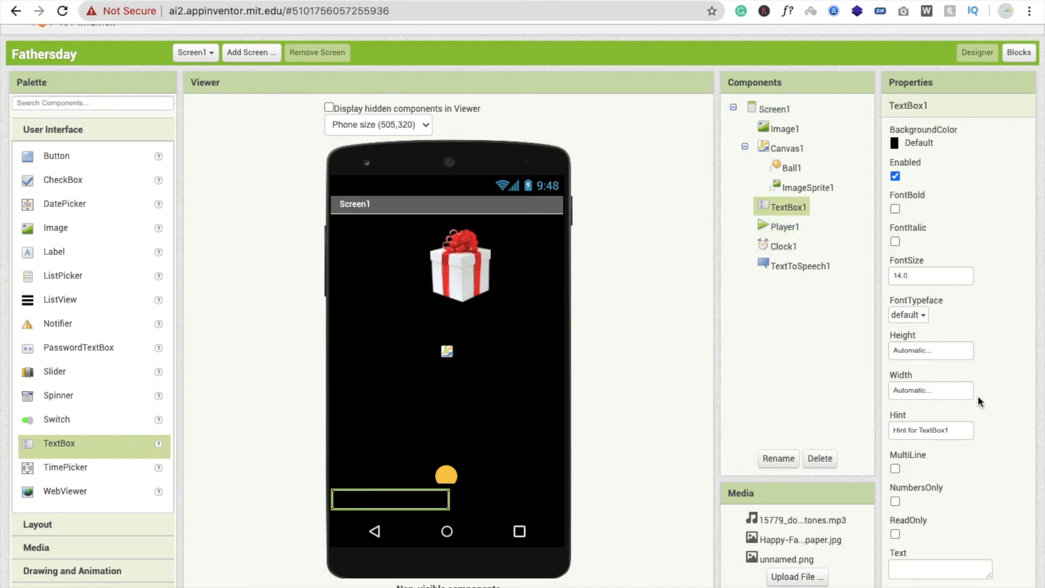
mouse_move(966, 430)
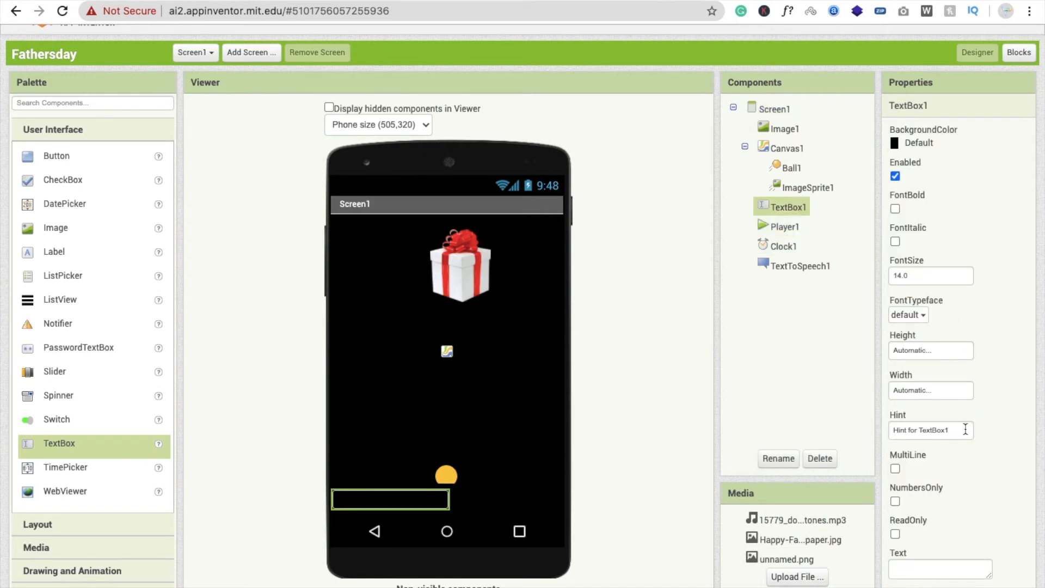
scroll("down", 3)
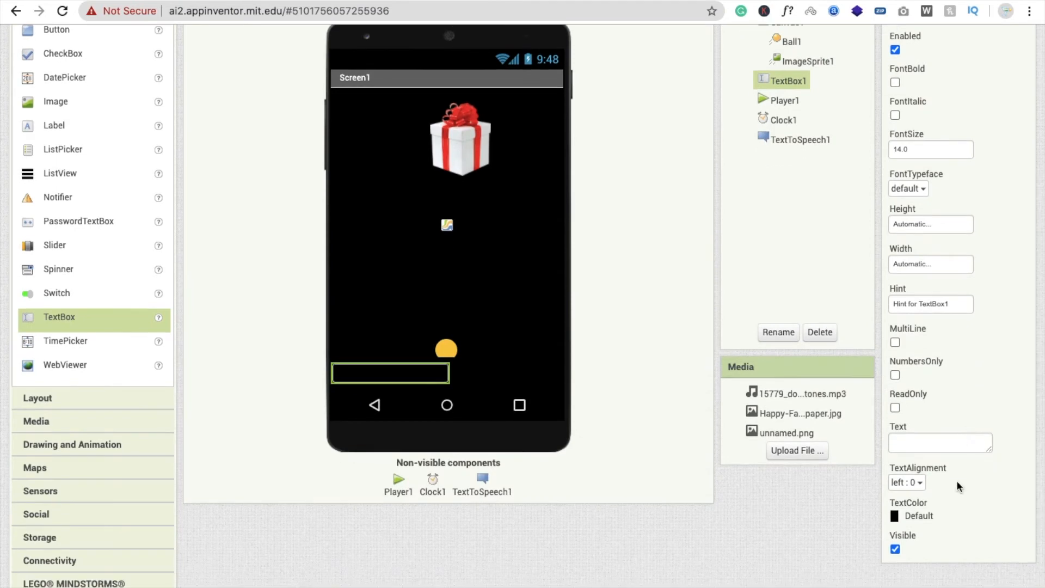
left_click(916, 515)
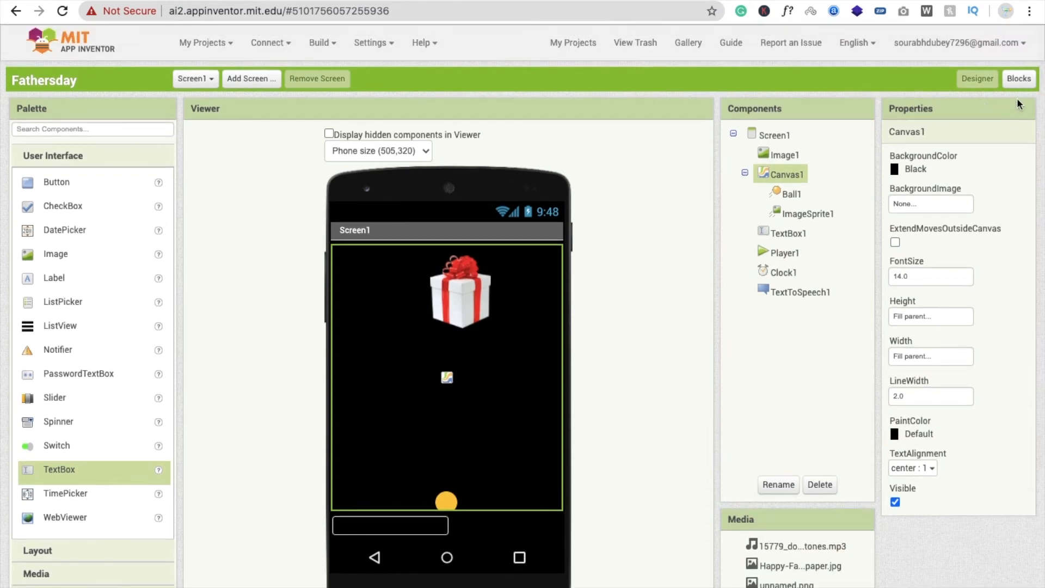
Make TextToSpeech1.Speak use TextBox1.Text as its message
left_click(1019, 79)
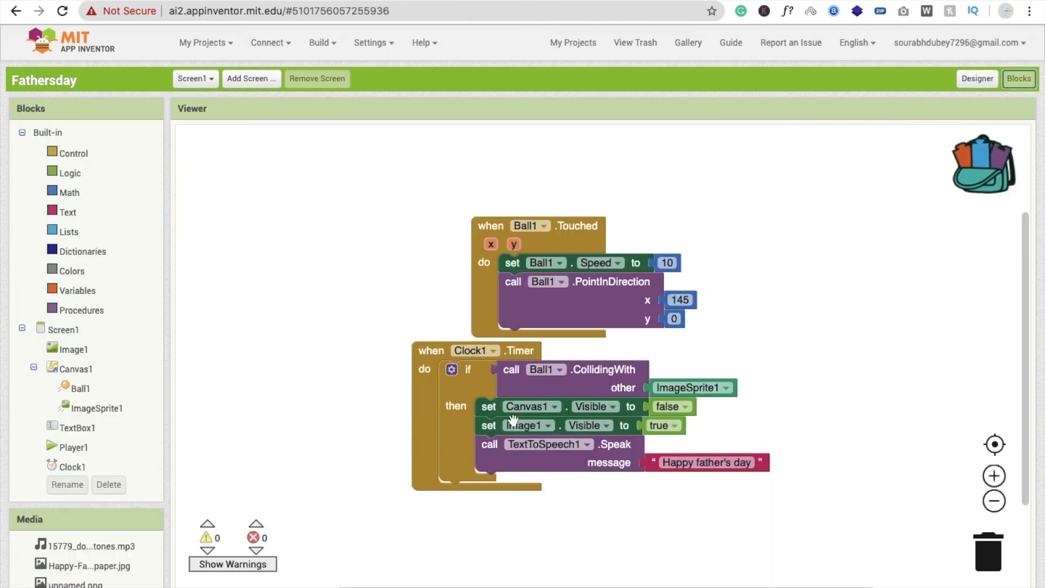
left_click(75, 427)
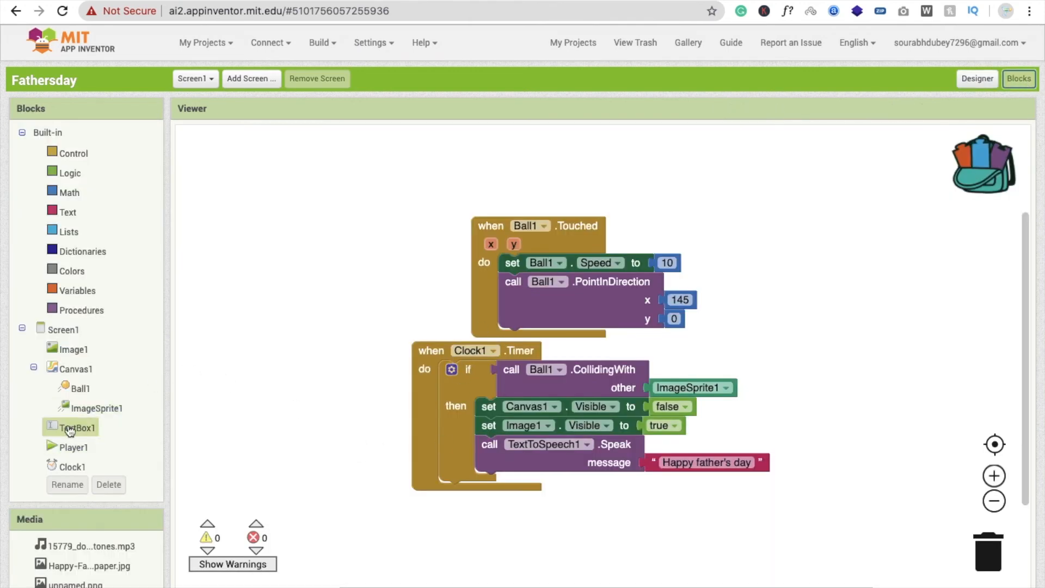
left_click(79, 427)
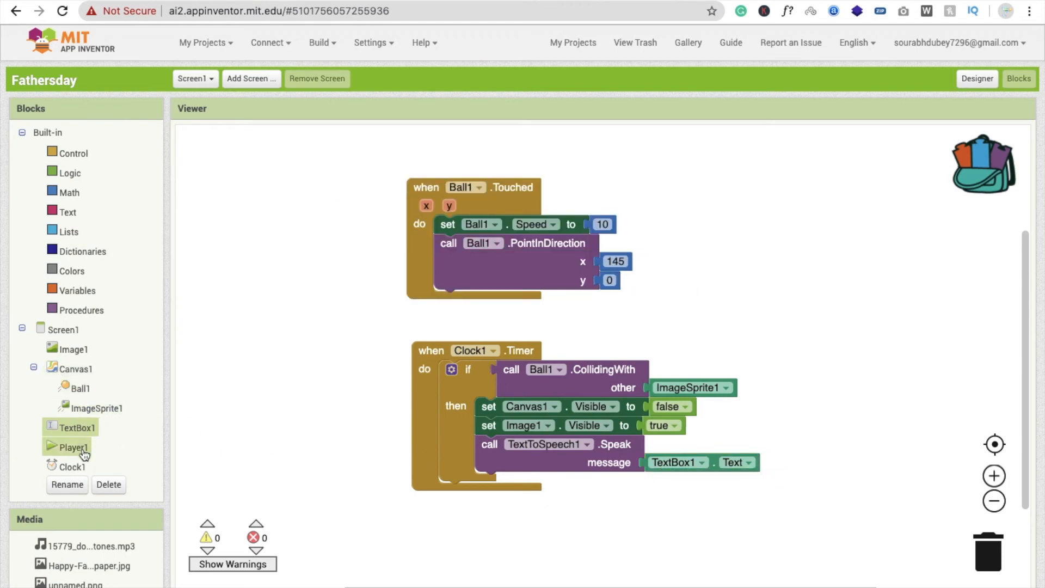
Set Clock1.TimerEnabled to false in the then-branch and bring up the Connect menu
left_click(72, 465)
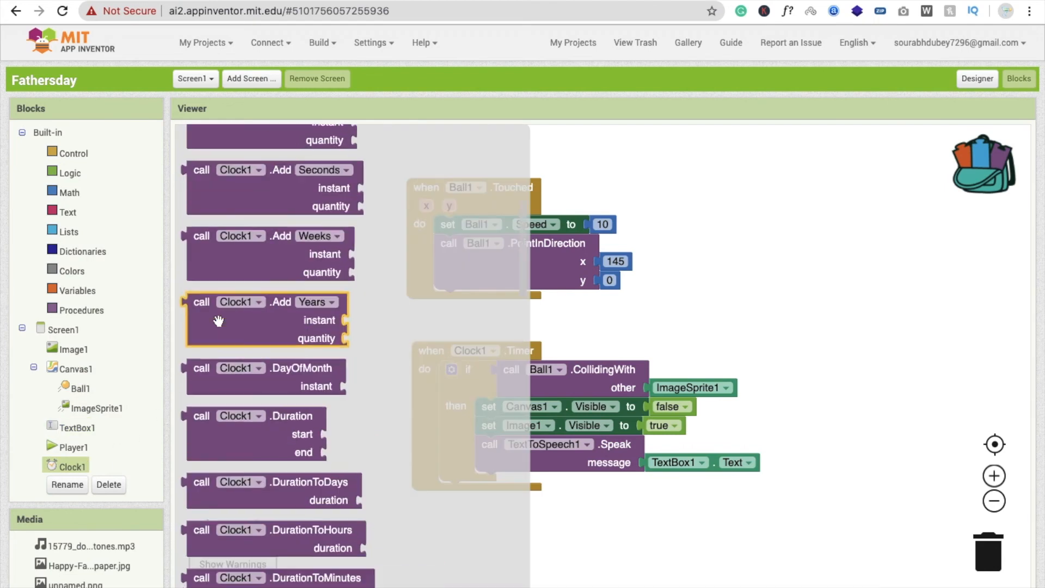
scroll("down", 3)
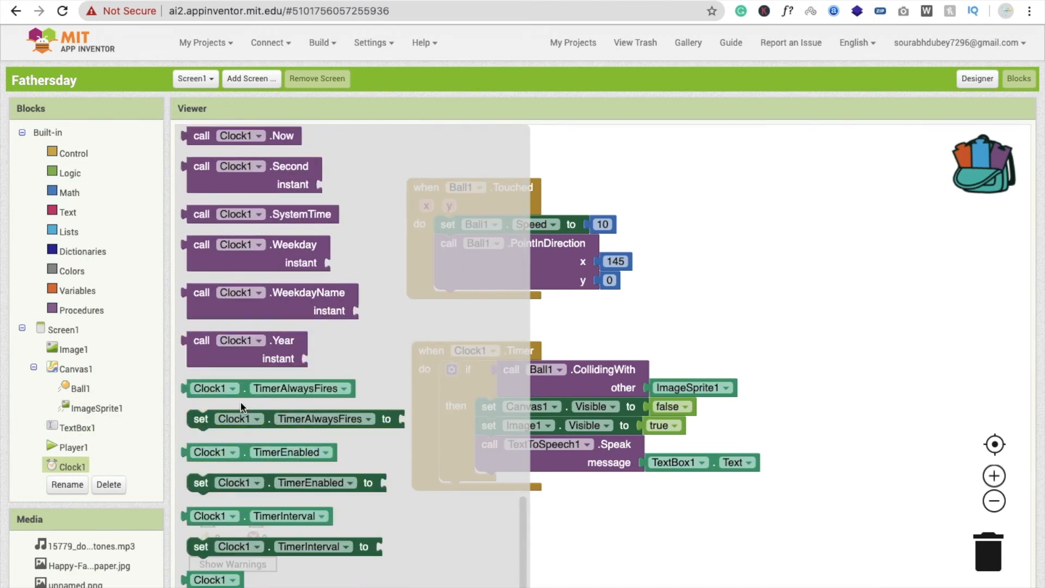
left_click(287, 482)
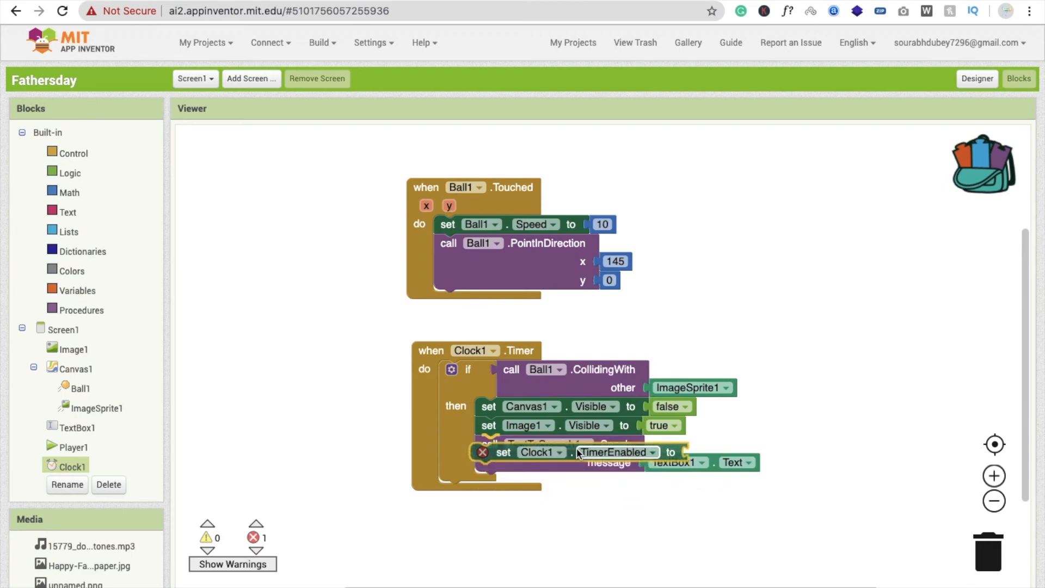
type("f")
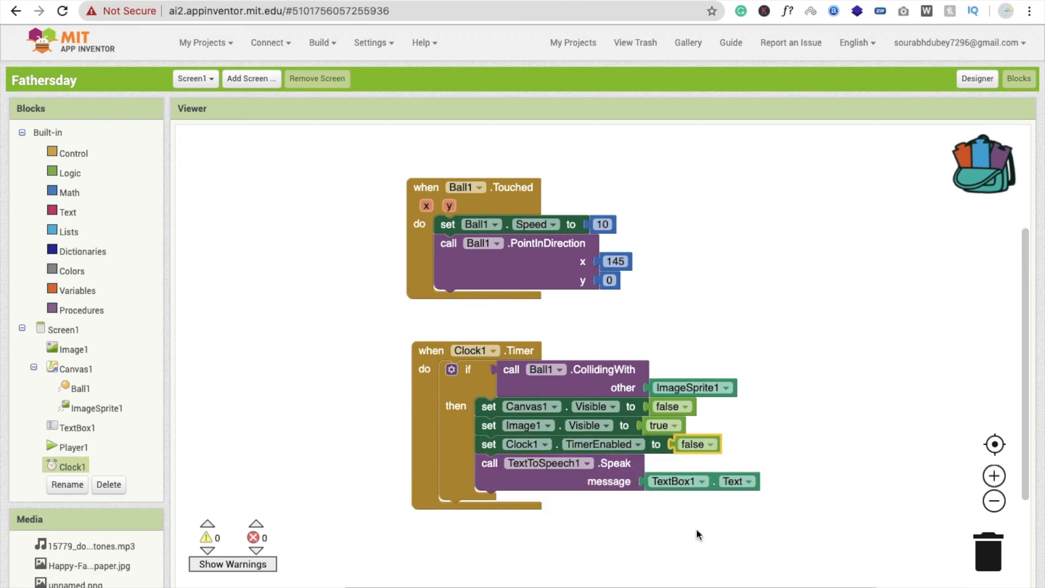
left_click(271, 42)
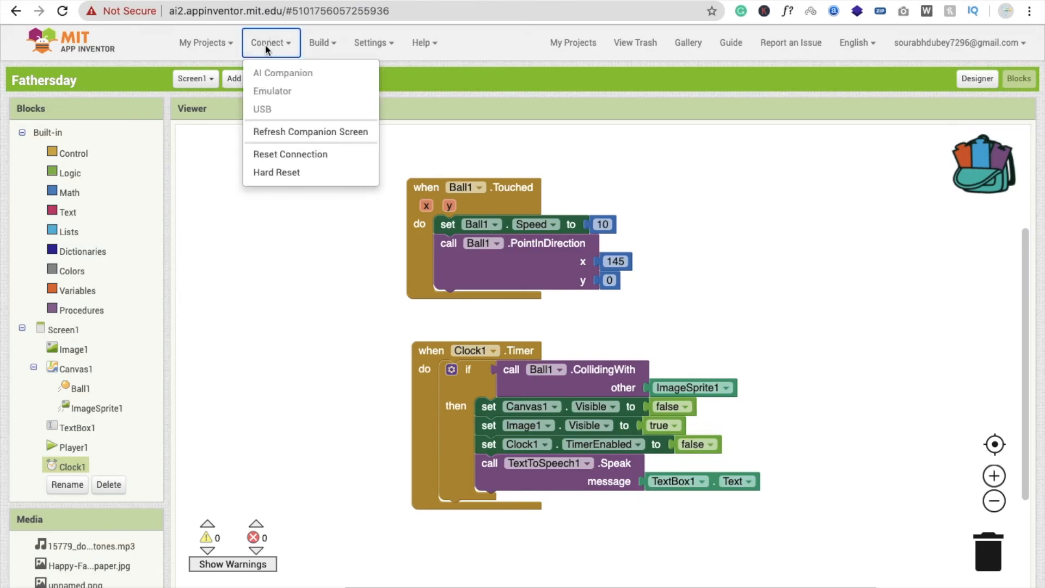